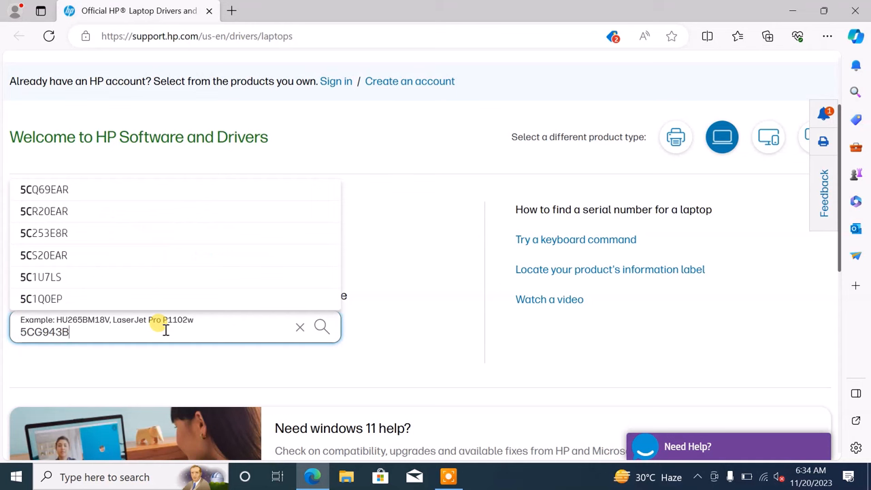
Step: Finish entering the serial number and search HP Support for the matching product
type("FF1")
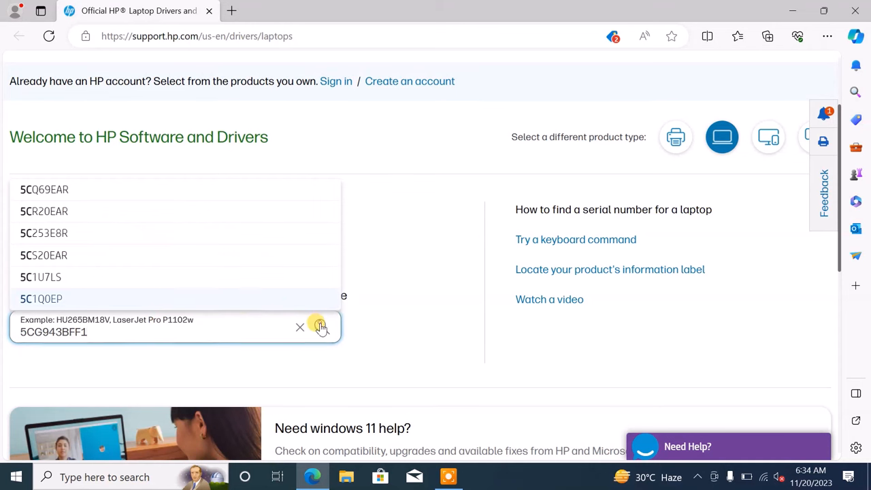
left_click(319, 327)
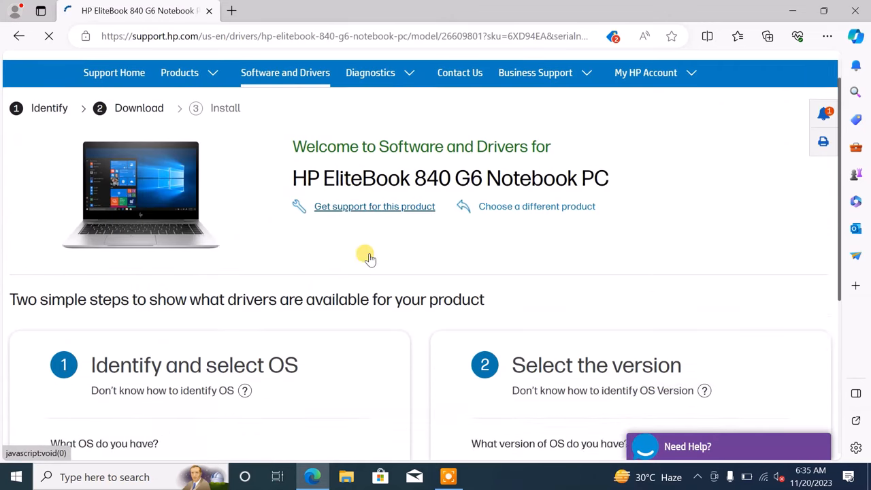
Step: Choose Windows 10, version 22H2 (64-bit), then bring up File Explorer to verify the PC's specs
scroll("down", 3)
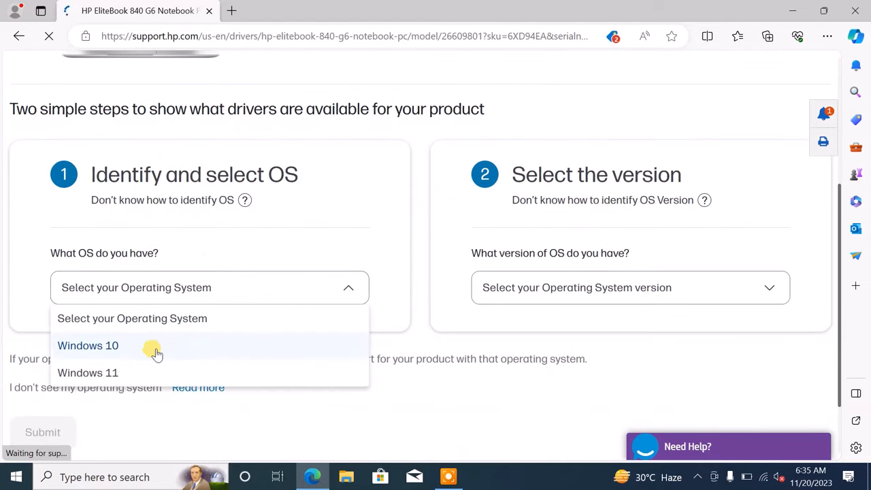
left_click(87, 345)
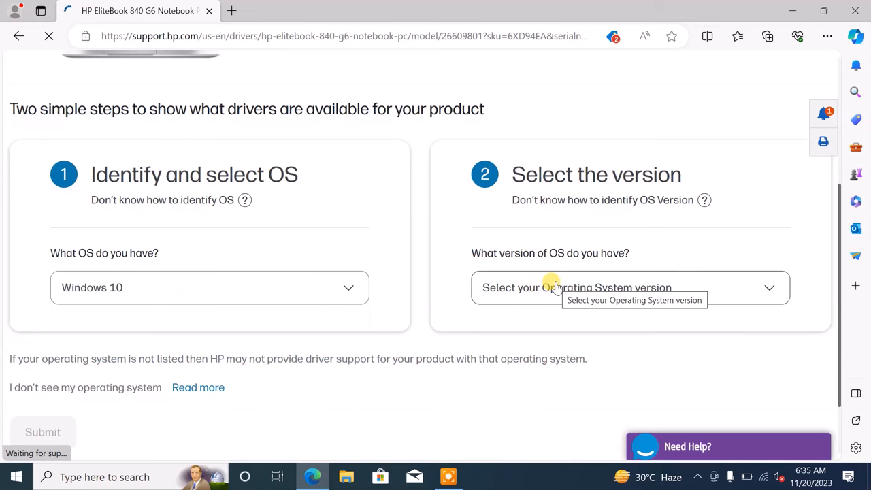
left_click(628, 287)
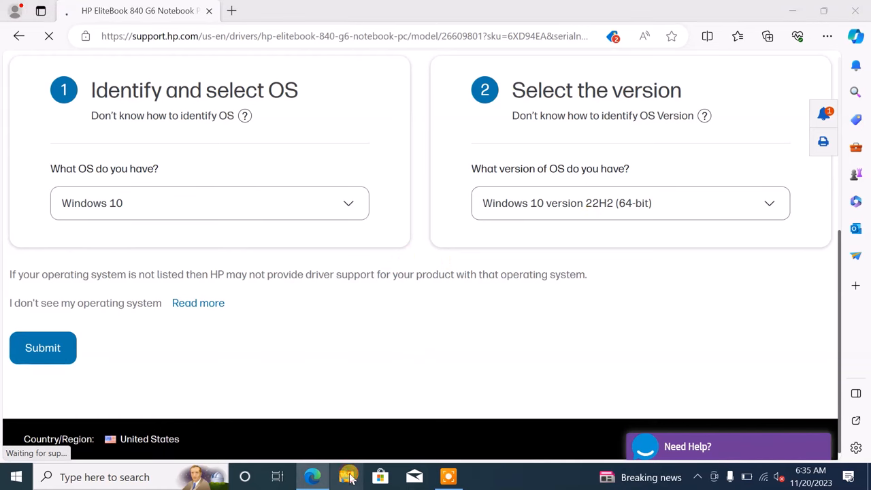
left_click(346, 476)
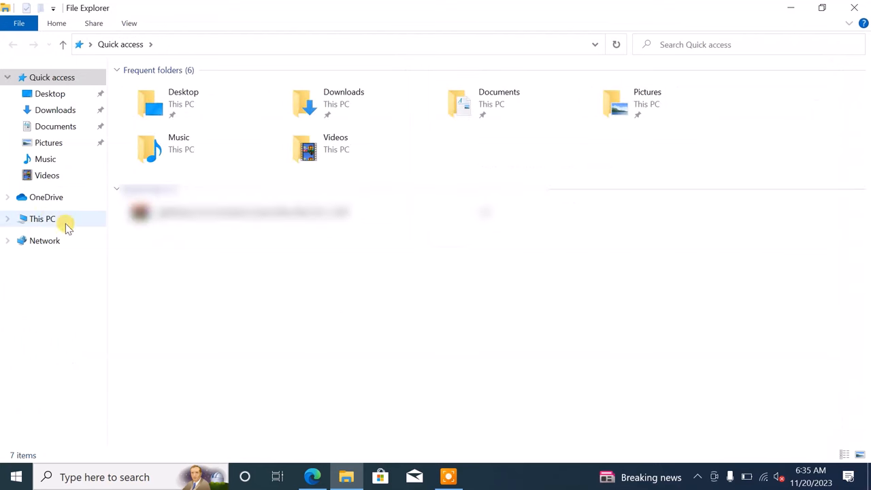
Step: Read Windows specifications from This PC's Properties (Windows 10 Pro, 22H2) and close About
right_click(42, 218)
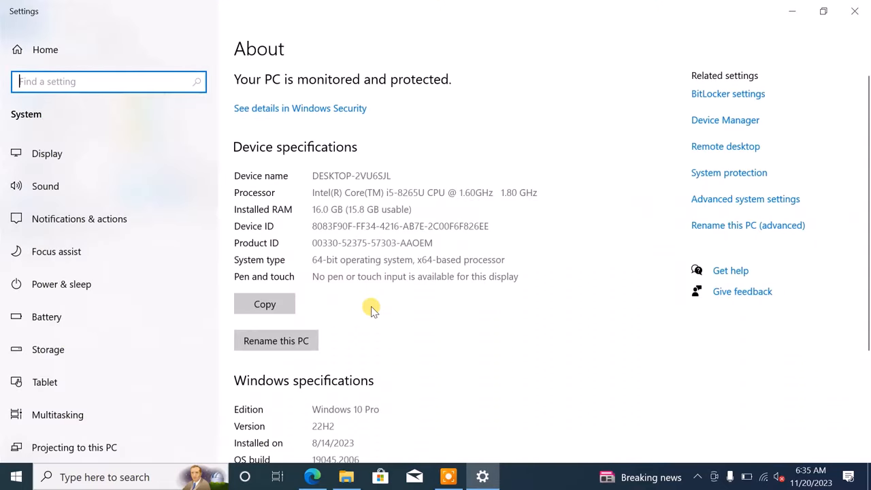
scroll("down", 3)
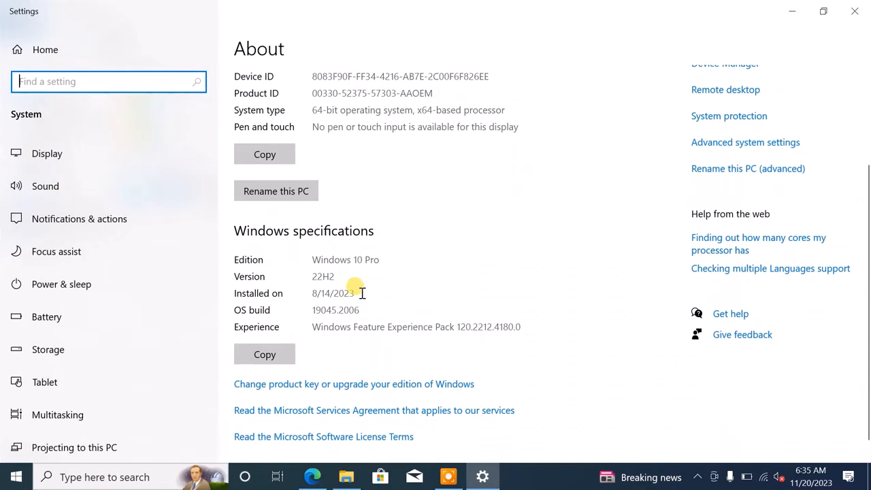
mouse_move(351, 259)
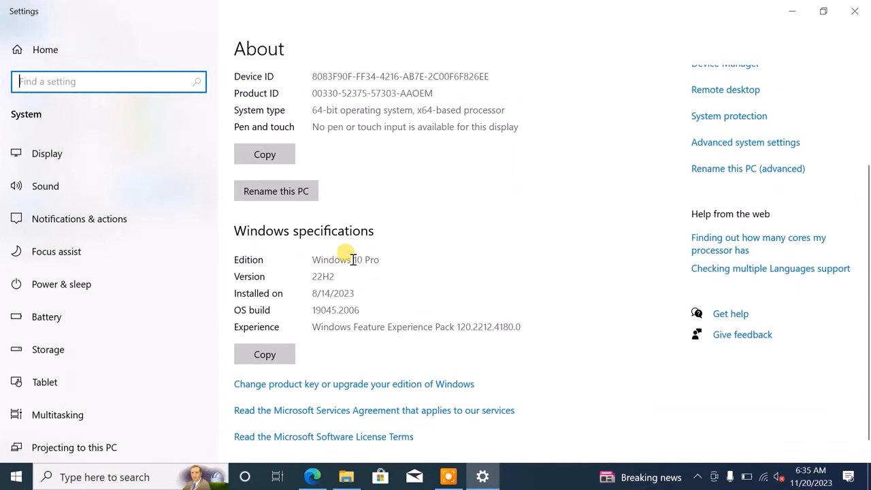
double_click(346, 259)
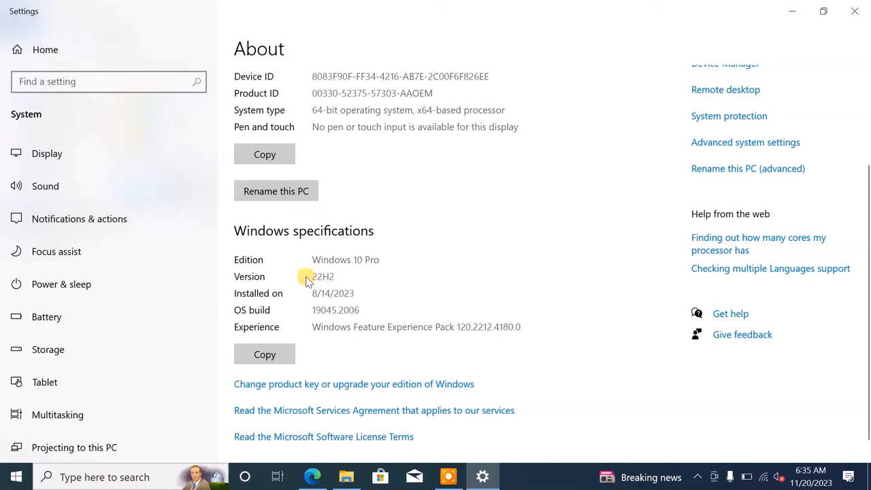
mouse_move(855, 11)
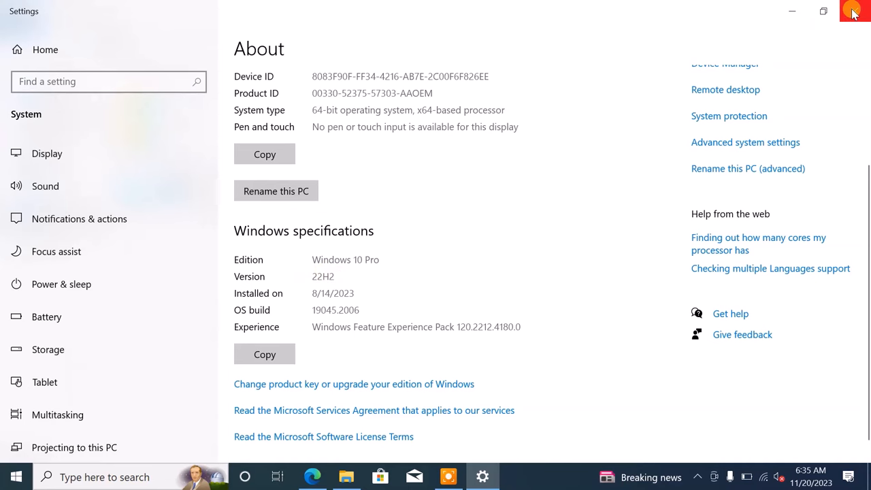
left_click(346, 476)
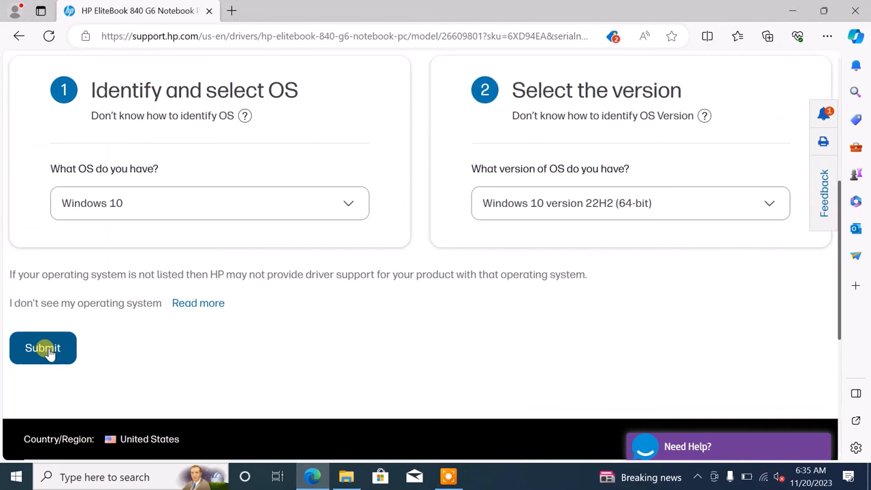
Step: Submit the OS choice and expand the Driver-Audio category showing Realtek and Conexant drivers
left_click(42, 348)
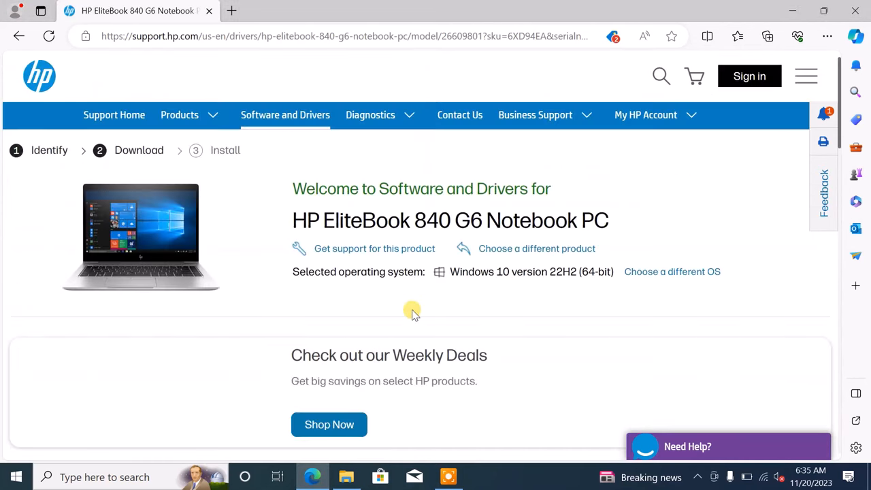
scroll("down", 3)
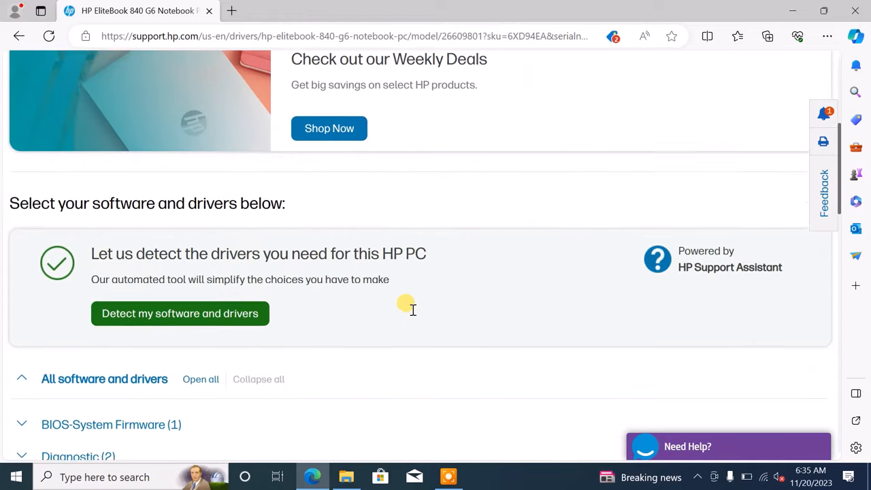
scroll("down", 3)
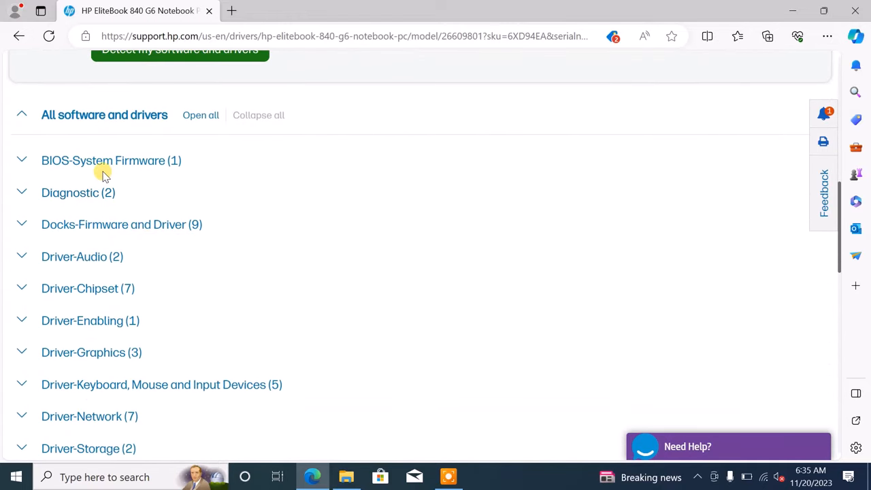
scroll("down", 3)
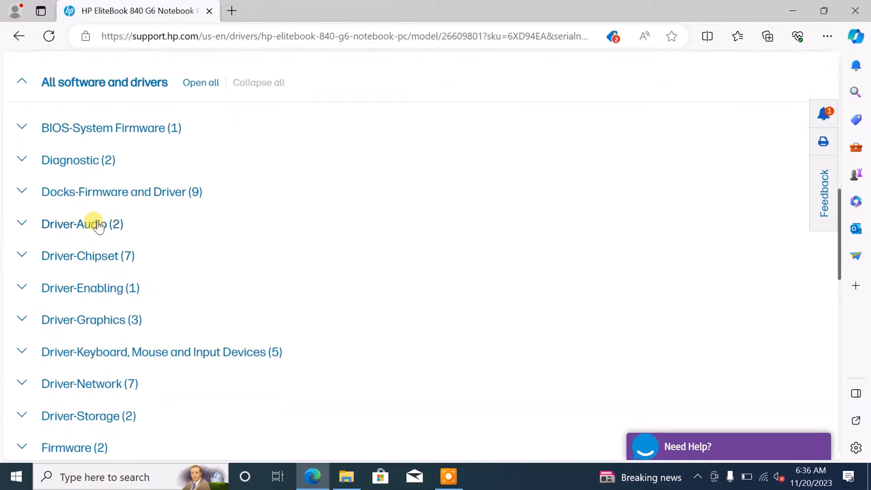
left_click(81, 223)
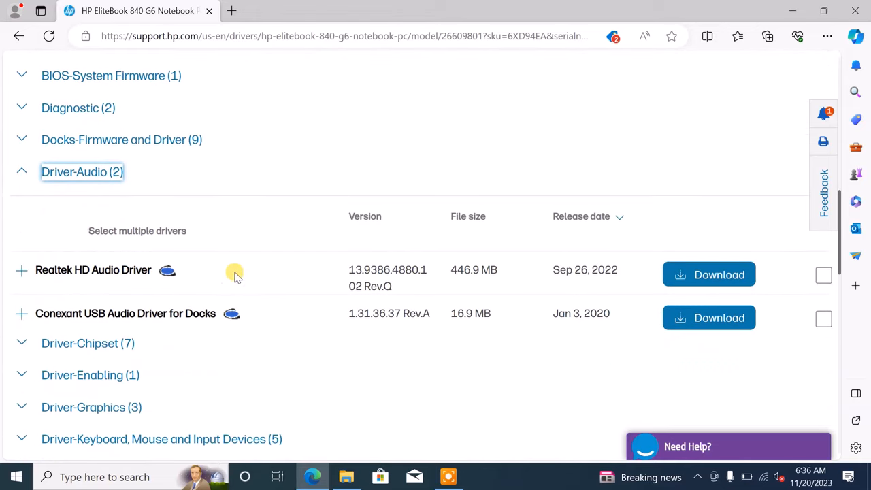
mouse_move(476, 269)
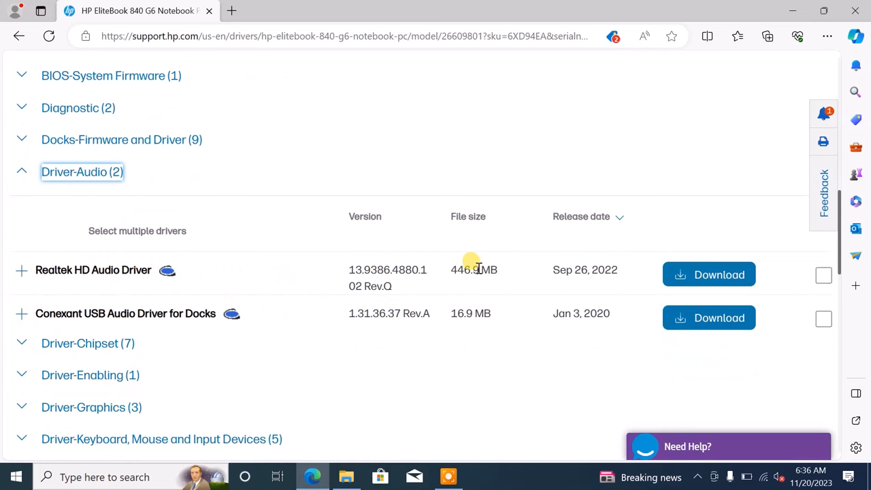
Step: Download the Realtek HD Audio Driver sp142821.exe, skipping the download assistant recommendation
left_click(707, 275)
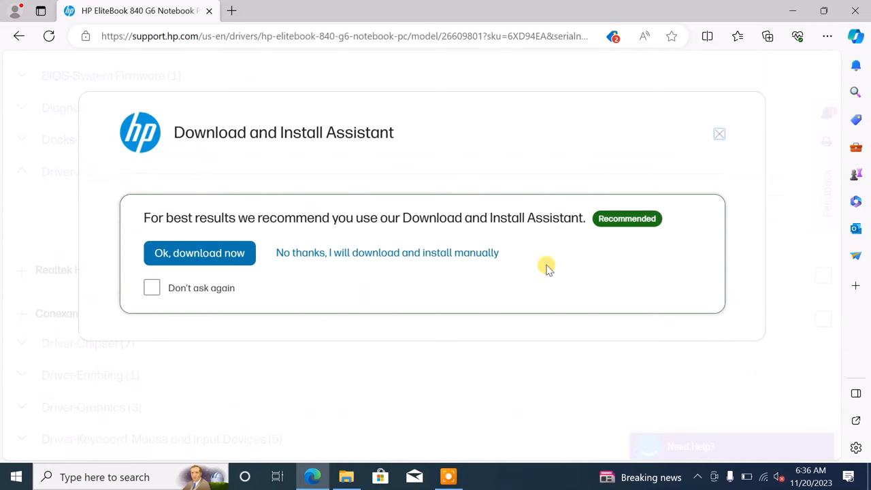
mouse_move(442, 278)
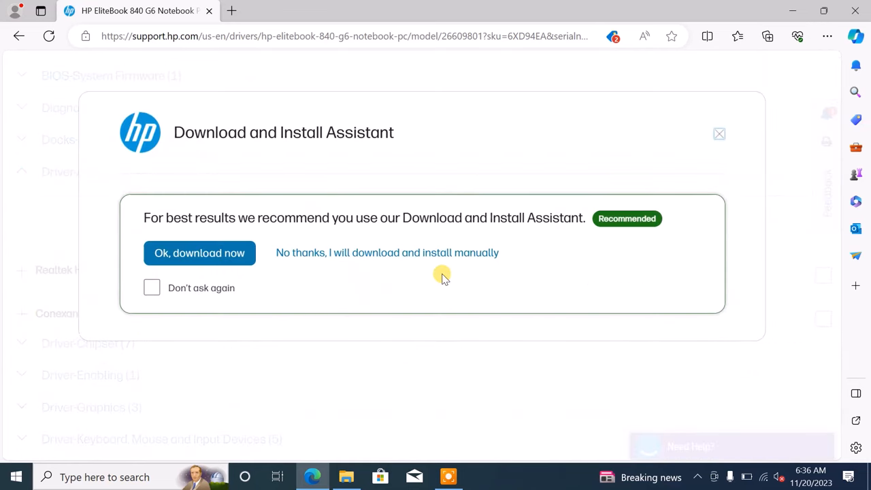
mouse_move(719, 133)
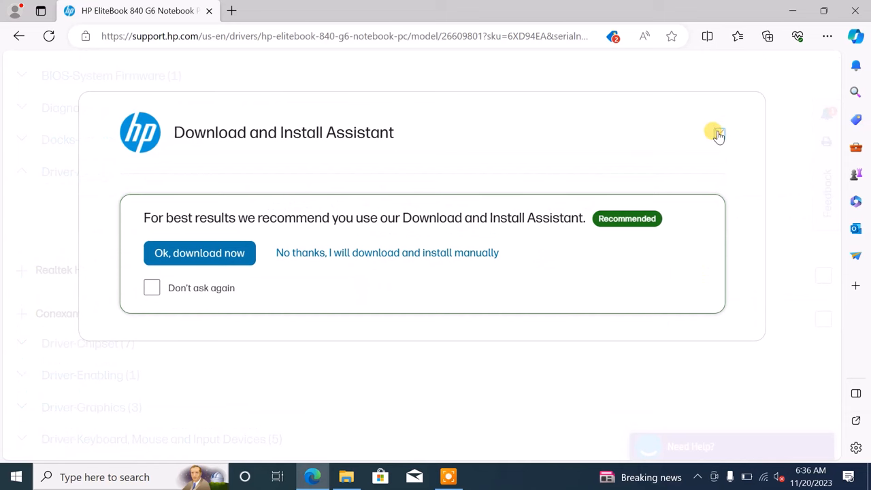
left_click(199, 252)
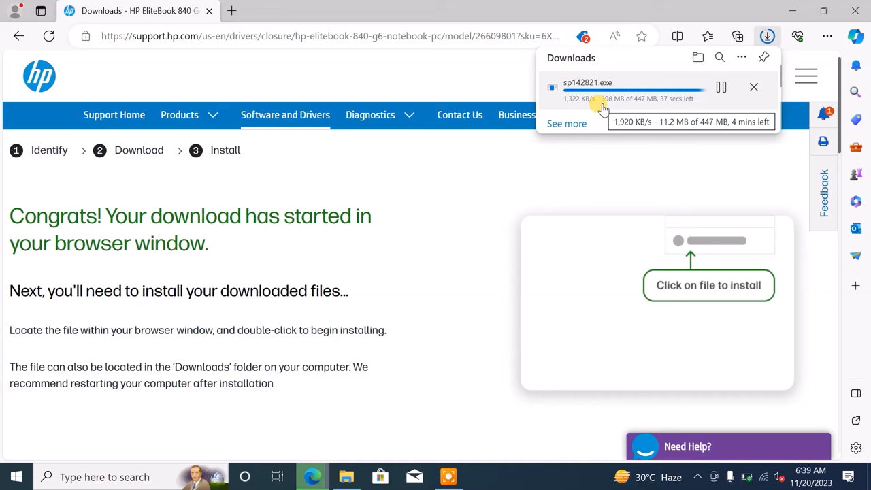
mouse_move(609, 189)
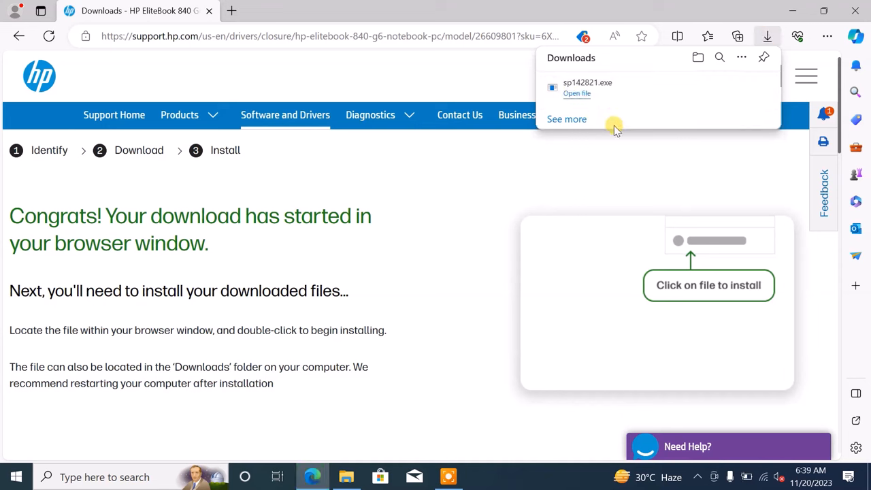
mouse_move(721, 87)
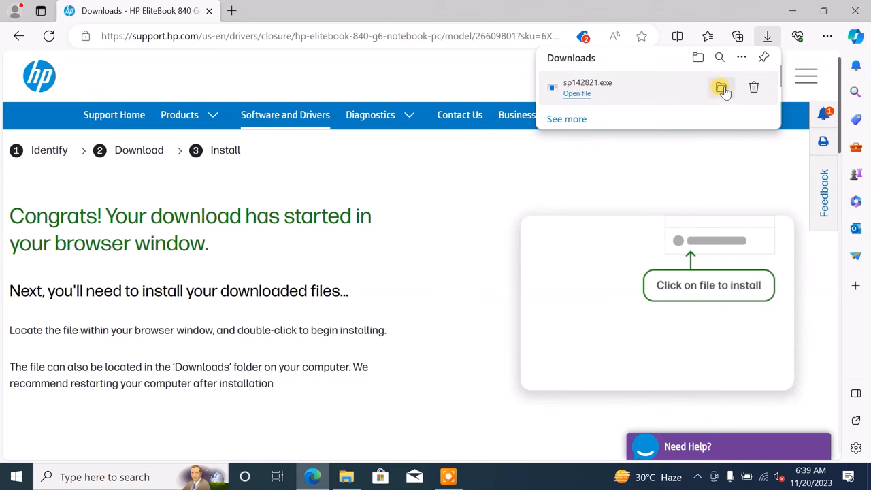
Step: Run sp142821 from Downloads, accept the license, keep the default folder and finish installation
left_click(721, 87)
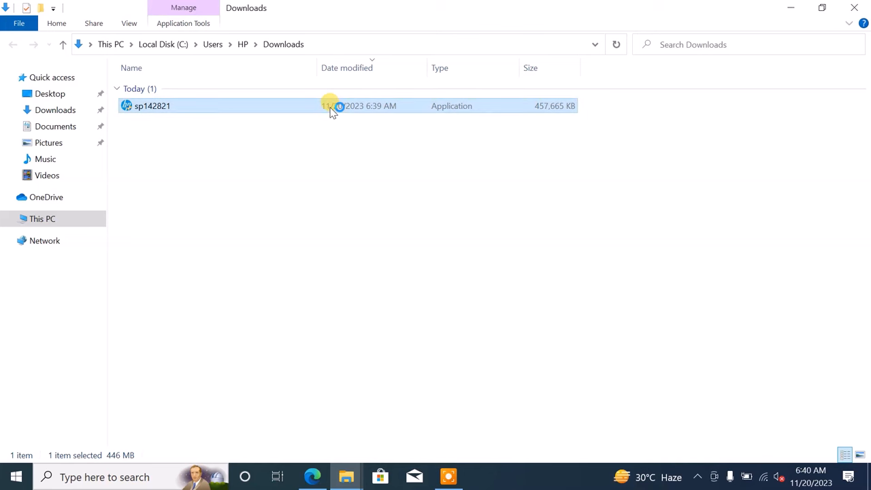
double_click(153, 106)
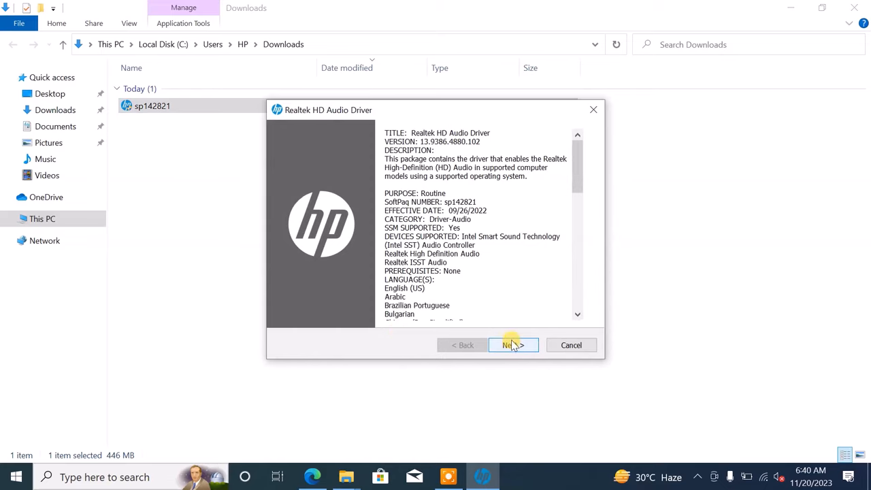
left_click(512, 345)
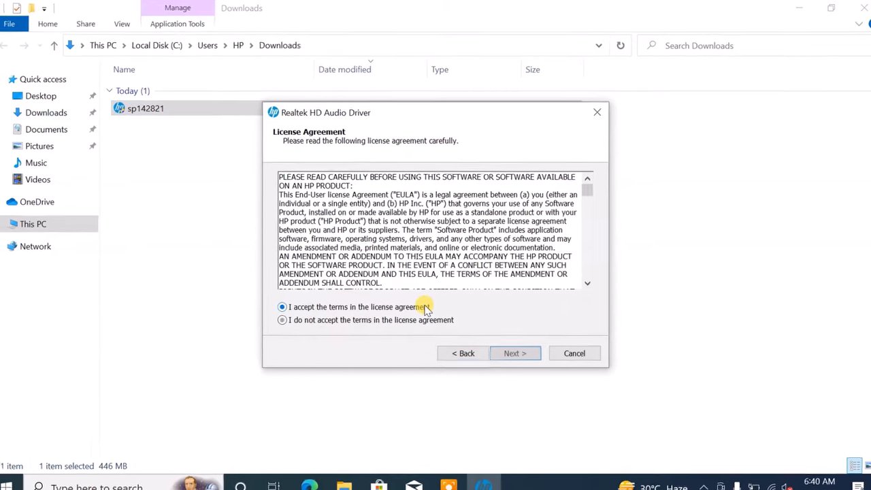
left_click(514, 354)
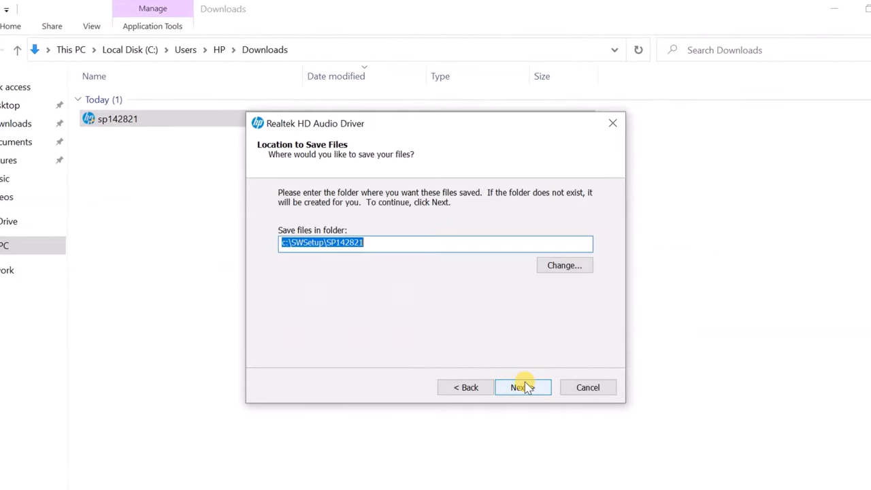
left_click(519, 387)
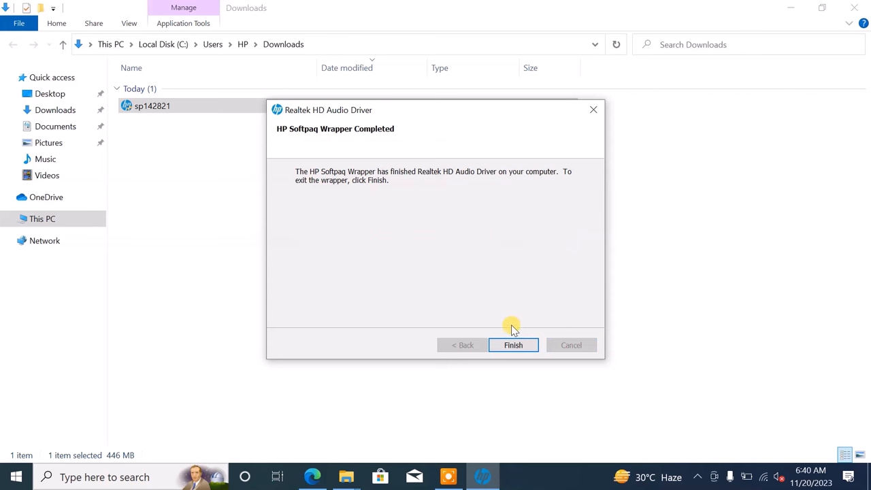
left_click(513, 345)
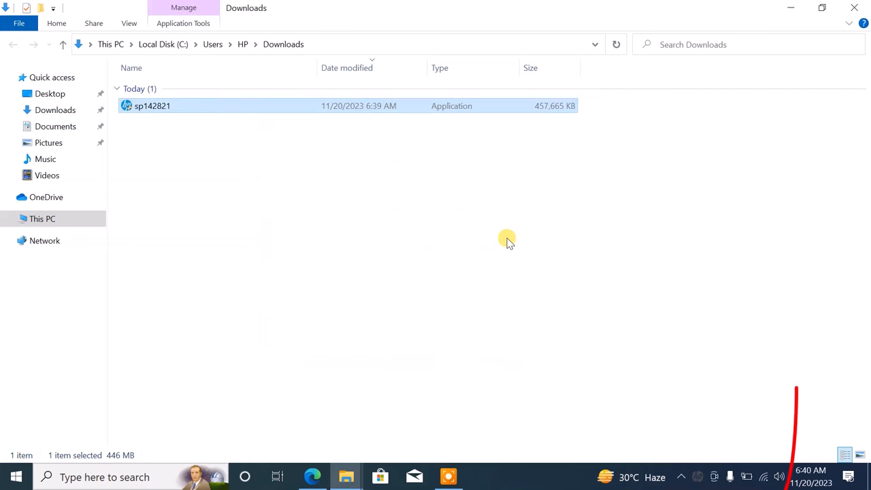
mouse_move(781, 465)
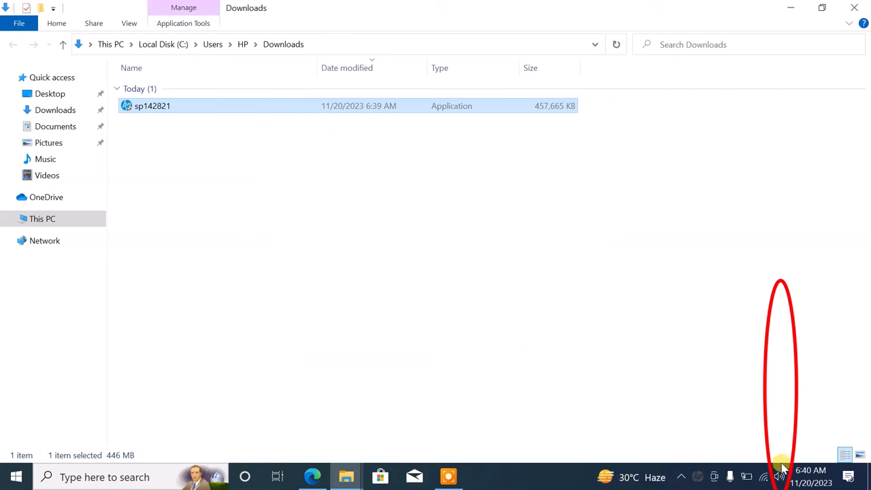
Step: Check Speakers (Realtek(R) Audio) in the tray volume control and set its level to 71
left_click(779, 476)
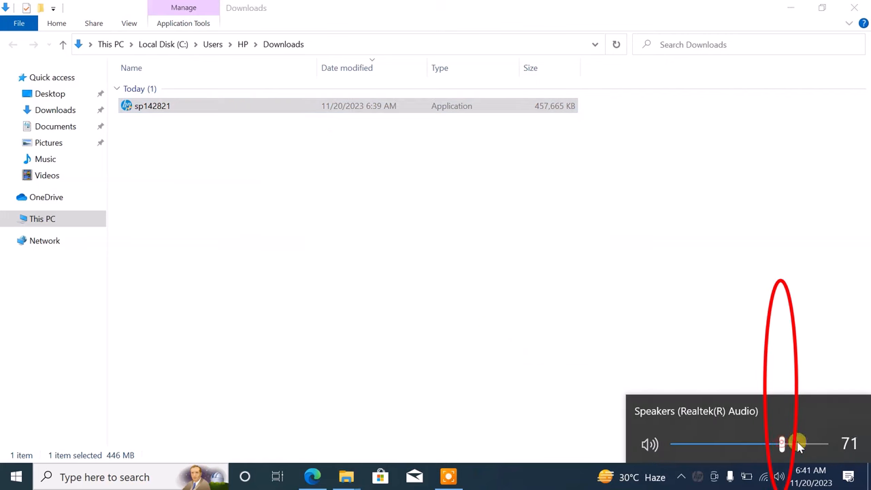
left_click_drag(781, 444, 810, 443)
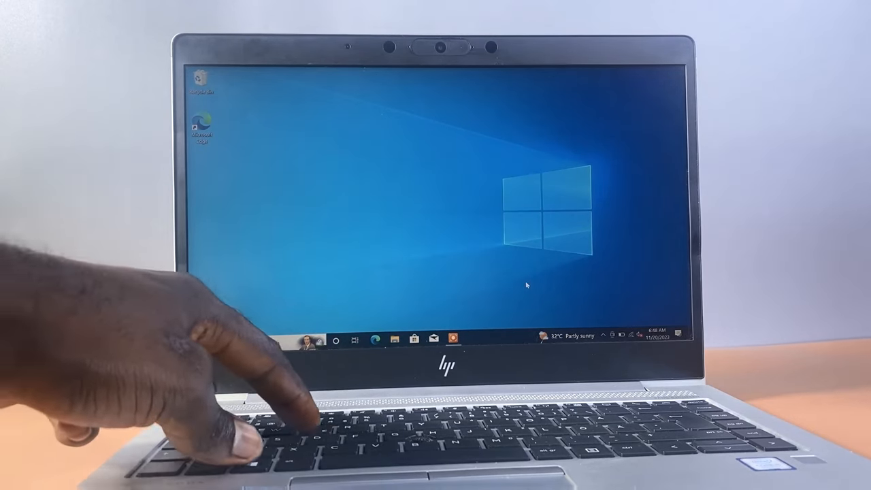
Step: Launch the Services console by running services.msc from the Run dialog
key("win+r")
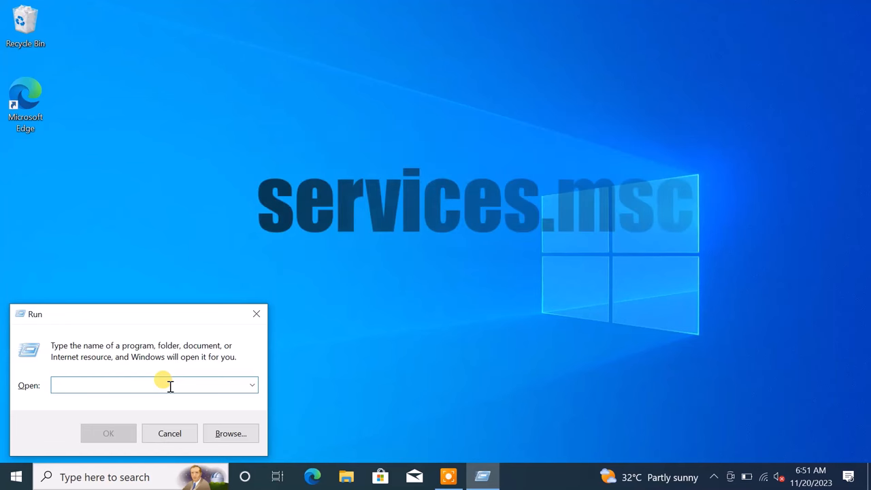
type("ser")
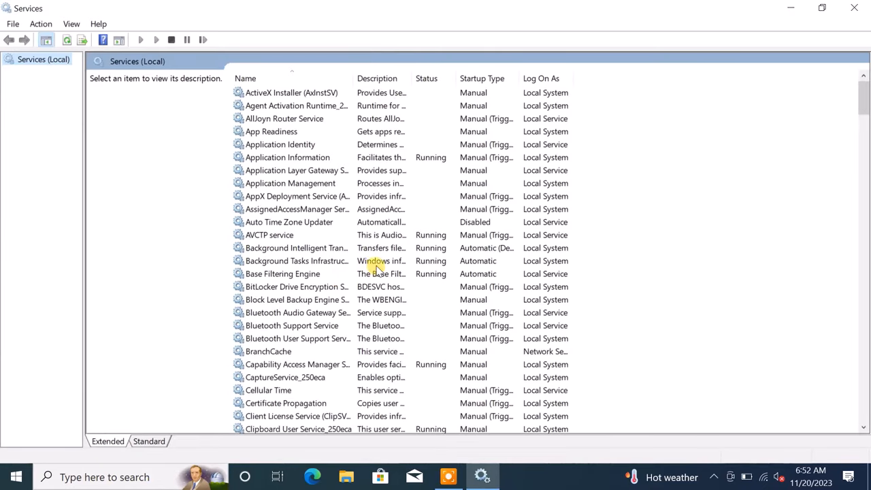
Step: Scroll the Services list to the Windows Audio entry, currently Disabled
scroll("down", 3)
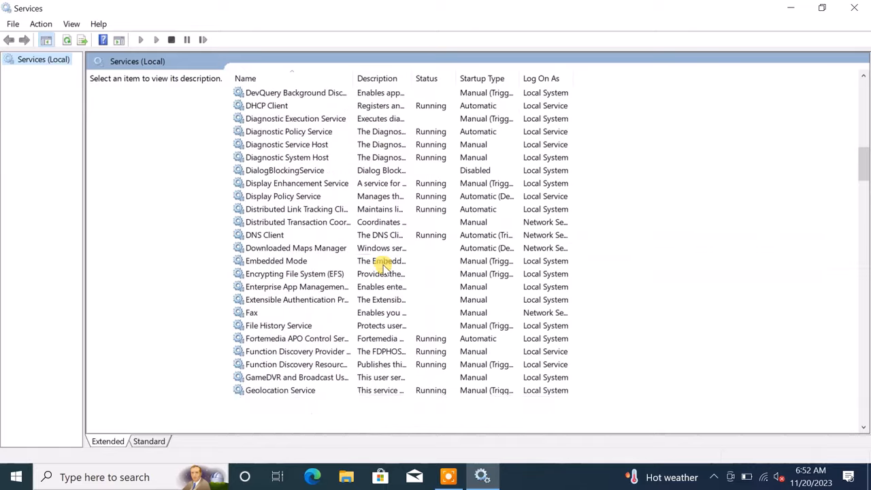
scroll("down", 3)
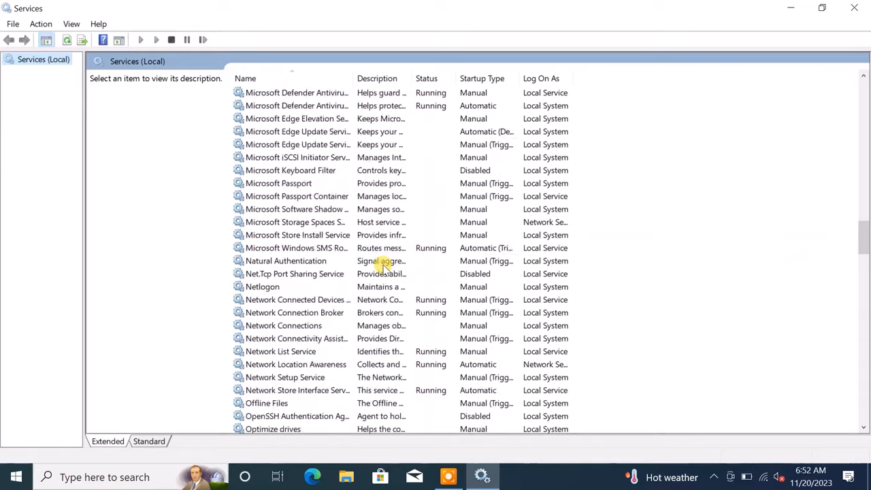
scroll("down", 3)
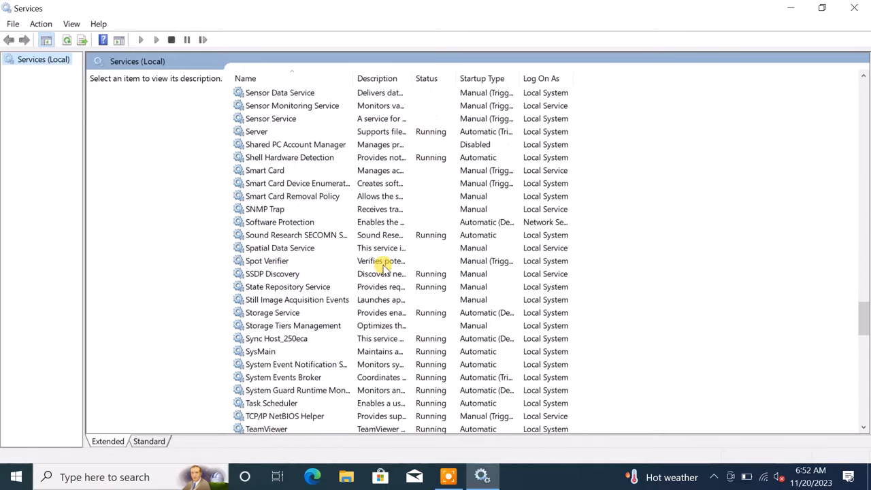
scroll("down", 3)
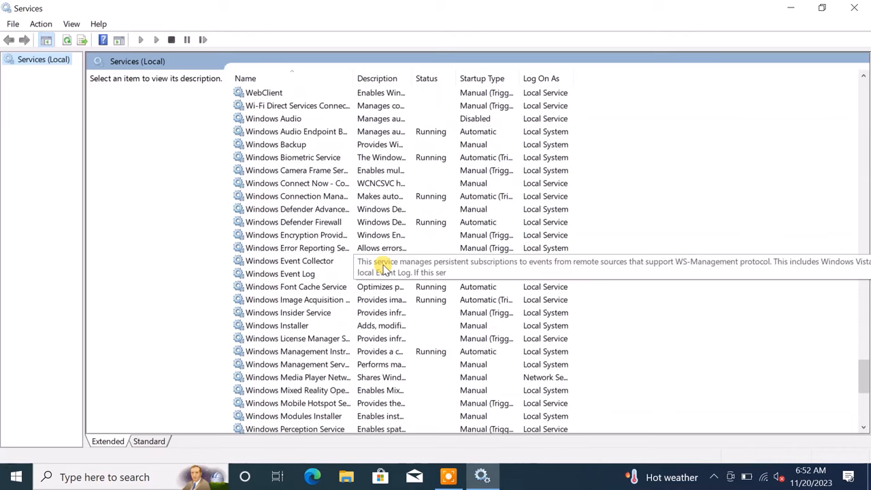
scroll("up", 3)
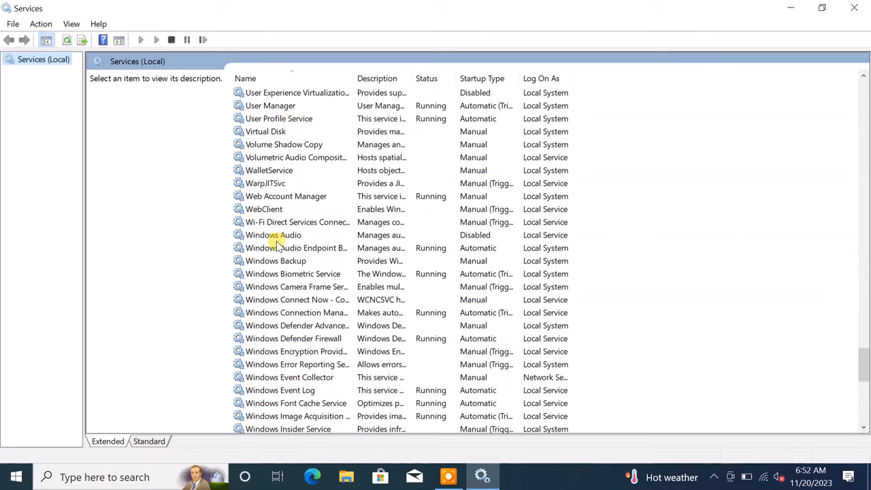
Step: Set Windows Audio's startup type to Automatic, start the service and confirm with OK
double_click(272, 234)
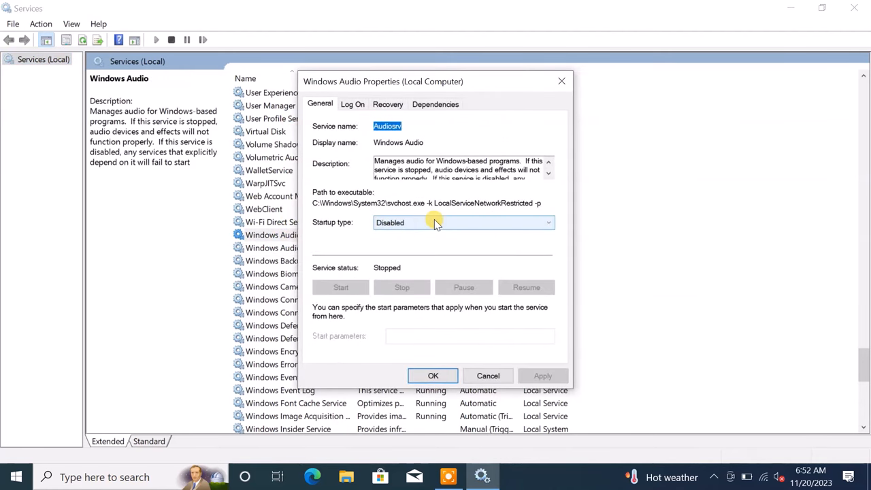
left_click(463, 224)
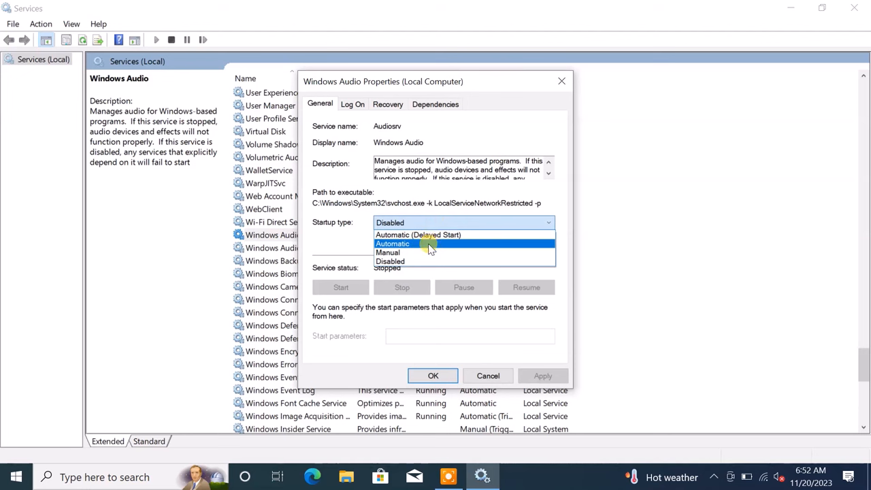
left_click(392, 244)
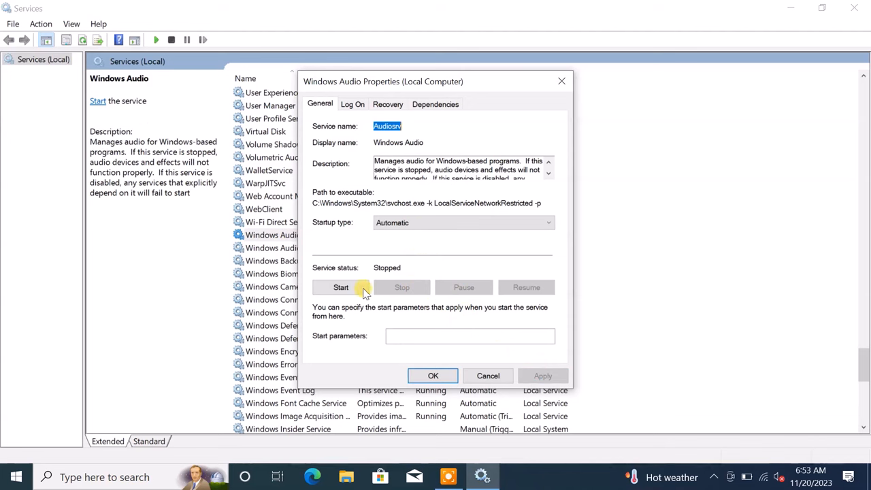
left_click(341, 286)
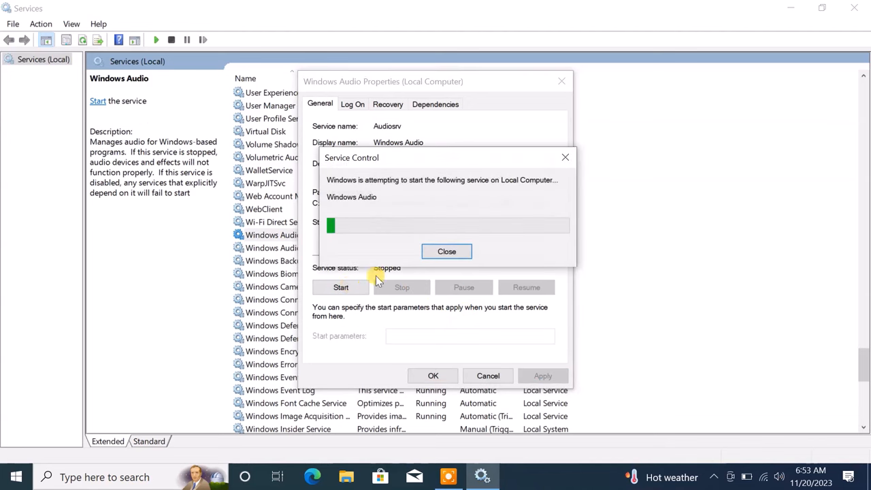
left_click(447, 250)
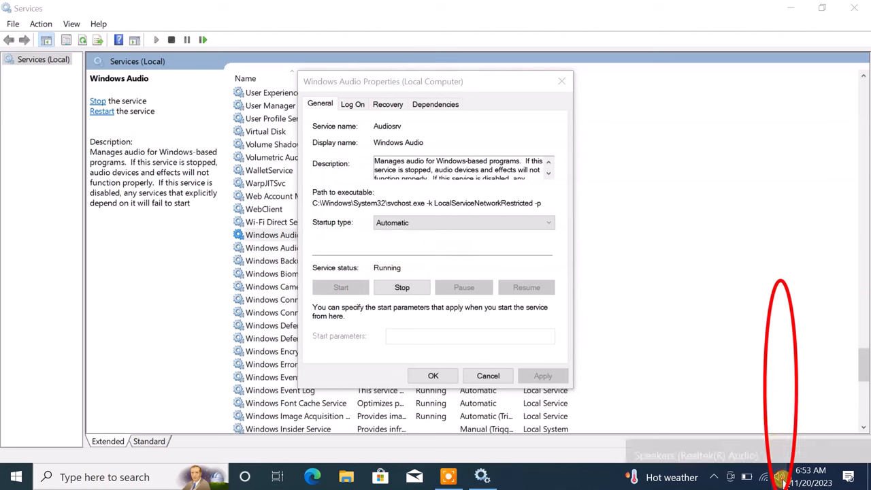
left_click(778, 476)
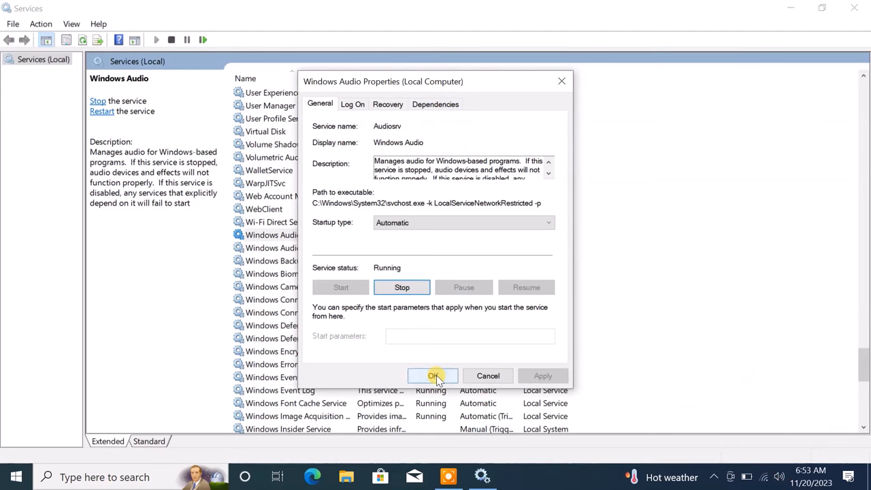
left_click(432, 375)
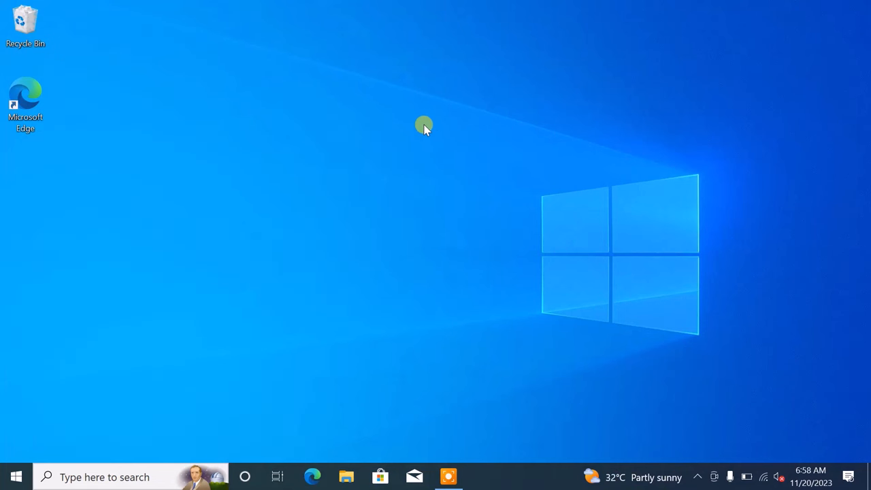
mouse_move(4, 473)
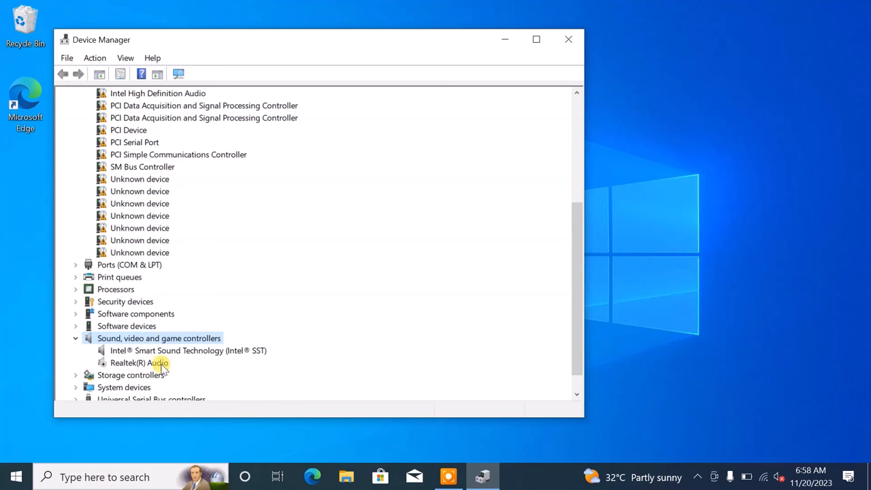
Step: Manually install the Realtek High Definition Audio driver on the Realtek(R) Audio device and dismiss the success message
right_click(139, 362)
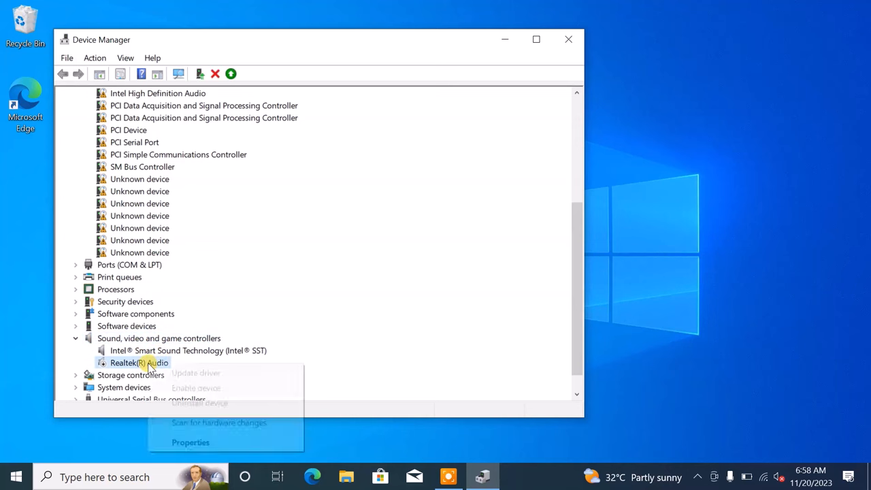
mouse_move(196, 373)
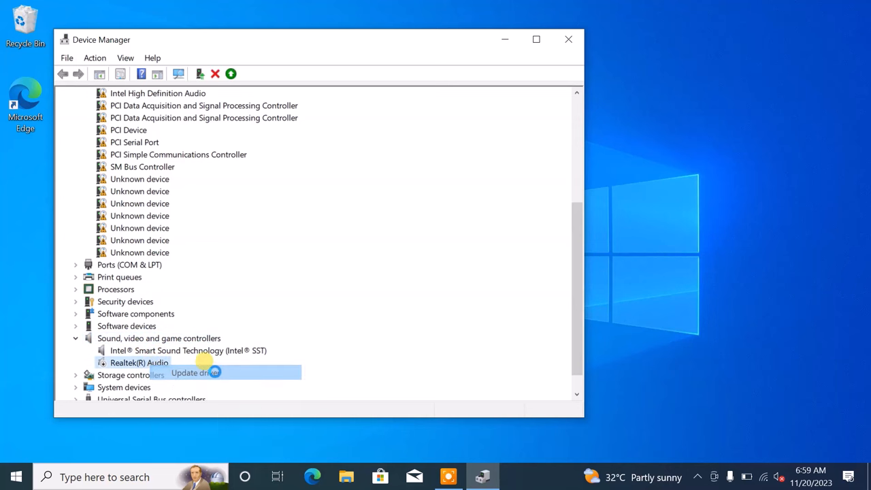
left_click(196, 372)
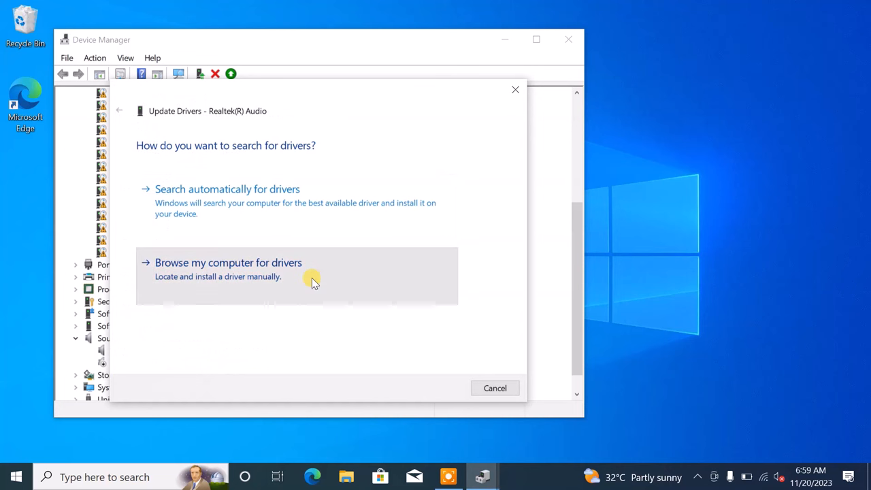
left_click(228, 262)
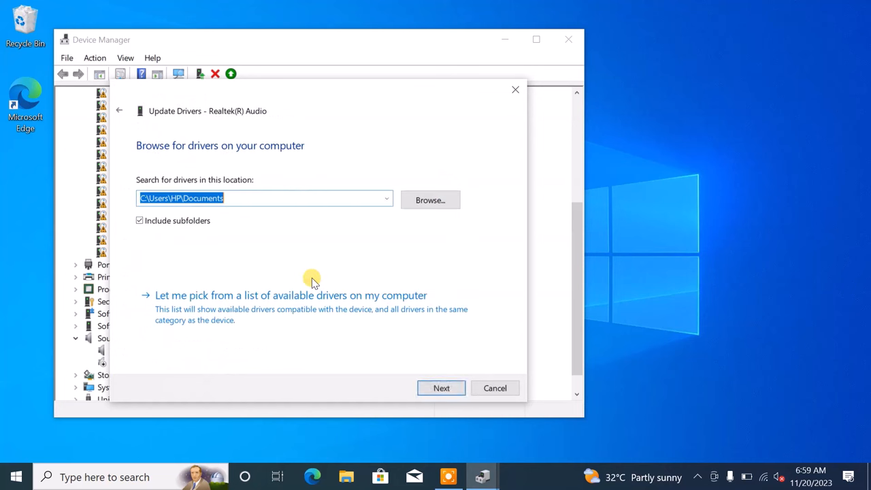
mouse_move(305, 321)
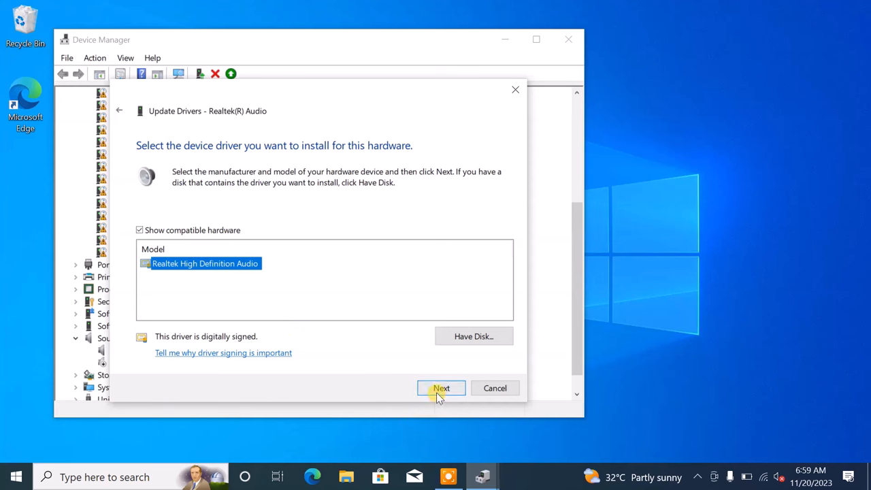
left_click(441, 388)
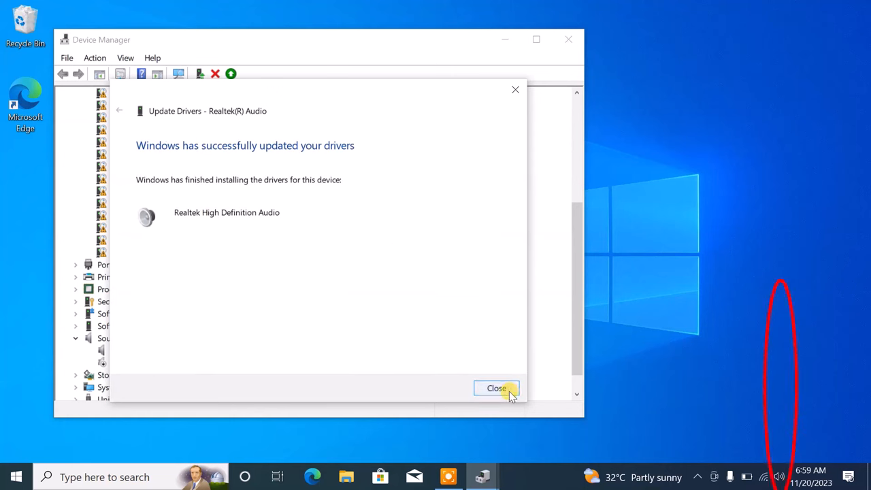
left_click(495, 388)
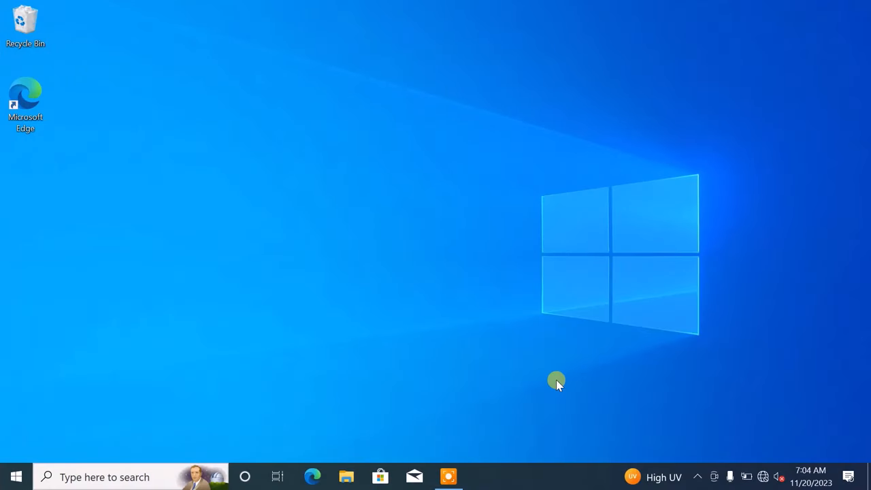
mouse_move(444, 180)
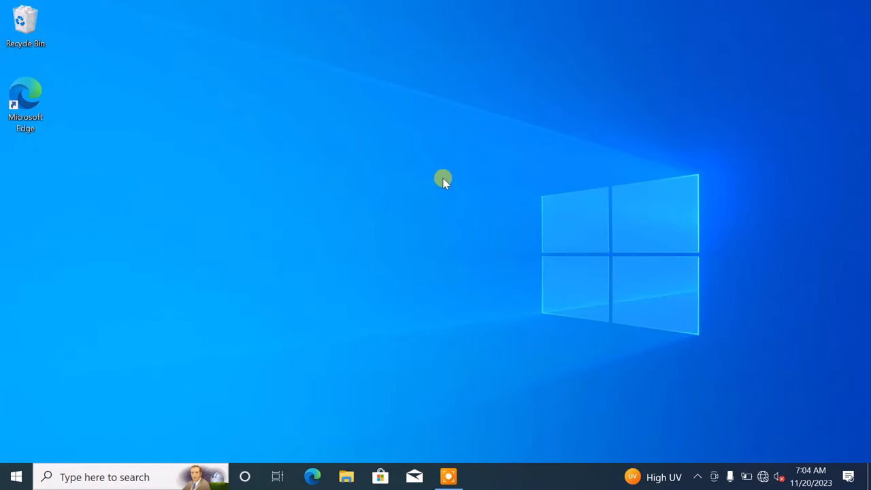
mouse_move(443, 130)
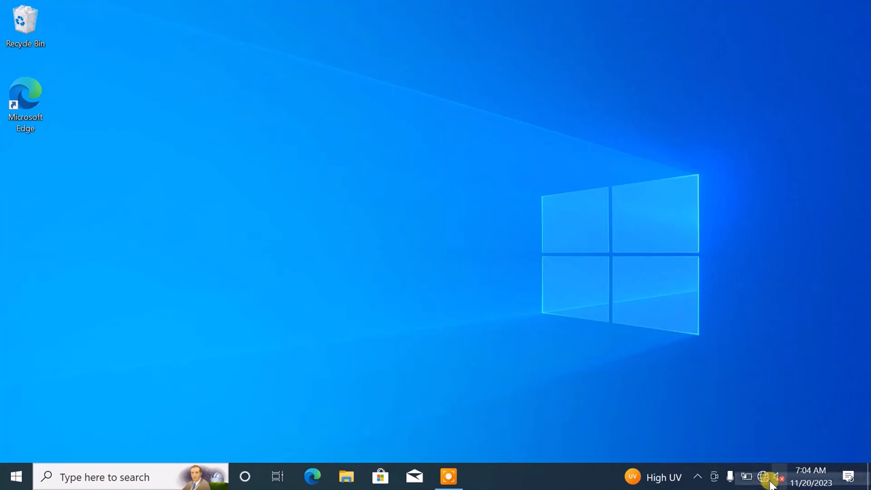
Step: Connect to the secured yeswecan Wi-Fi network from the taskbar network flyout
left_click(762, 477)
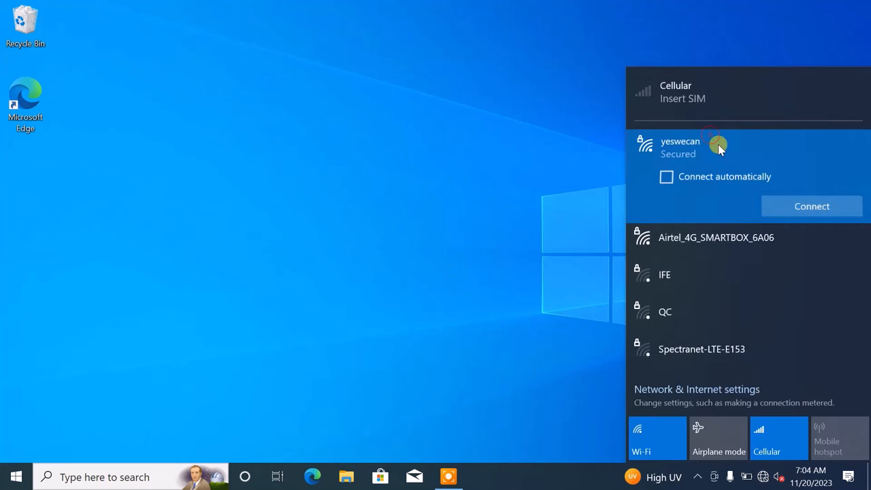
left_click(811, 206)
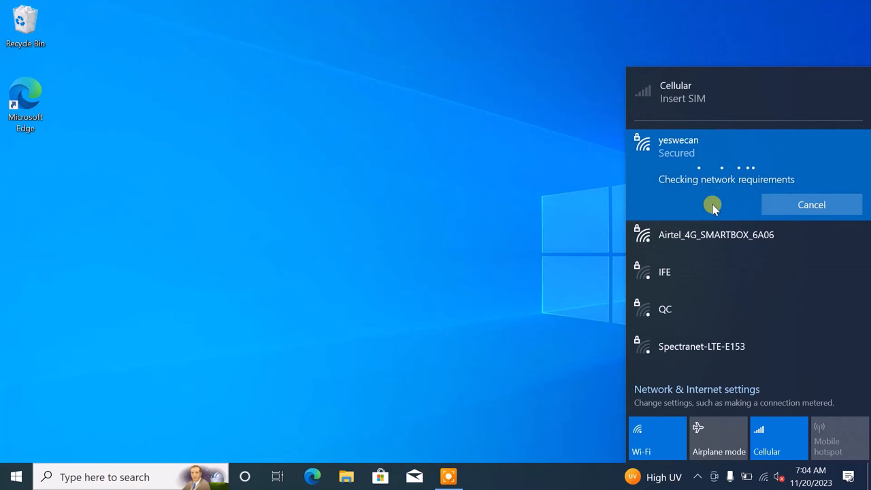
left_click(762, 476)
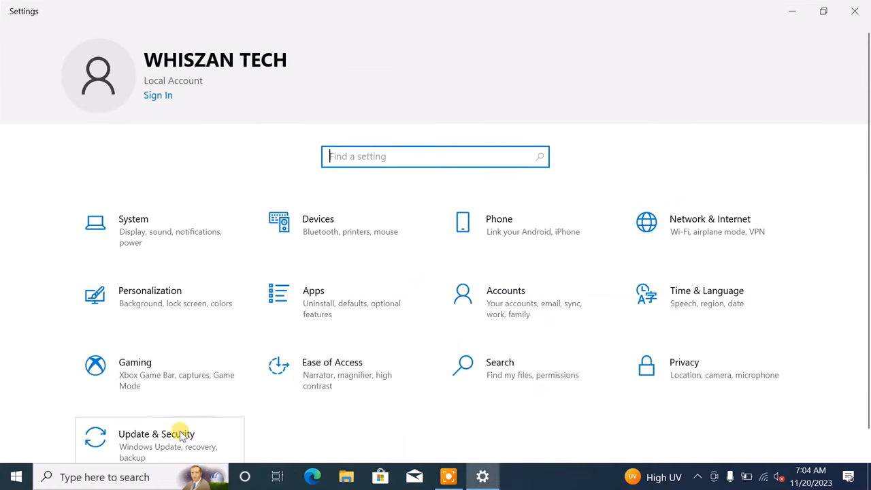
Step: Go to Update & Security > Windows Update and start a check for new updates
left_click(157, 438)
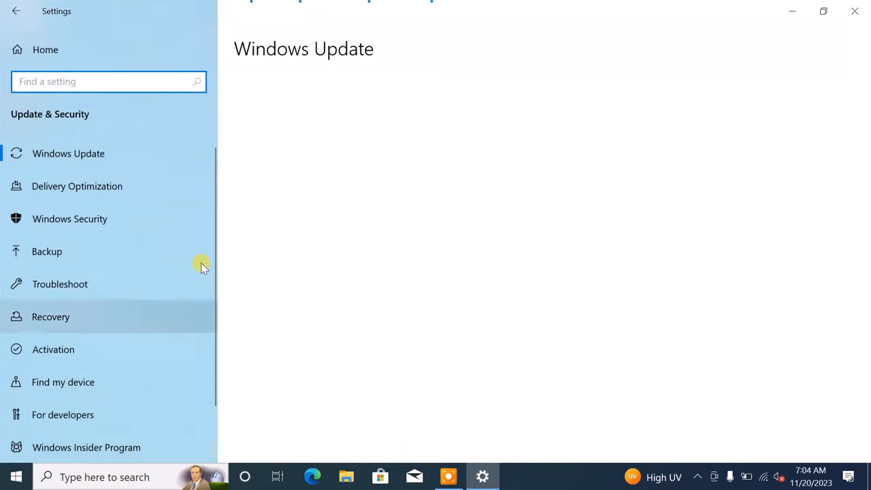
left_click(68, 152)
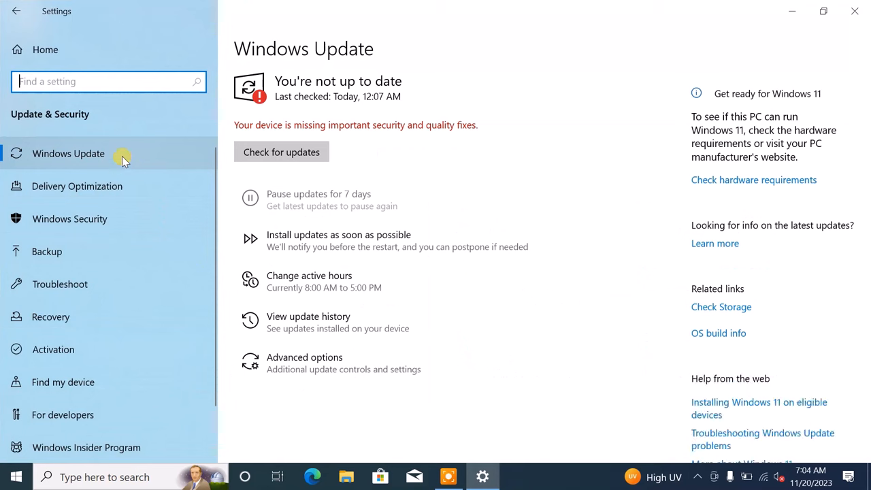
left_click(280, 152)
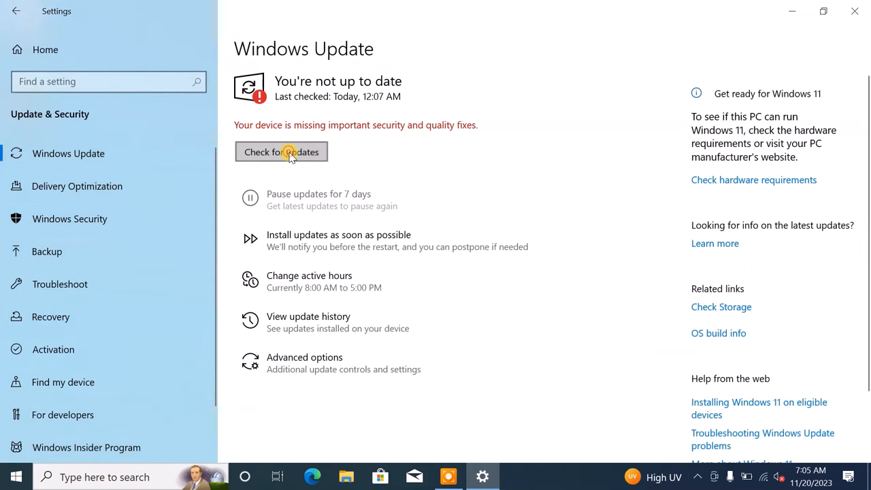
left_click(280, 152)
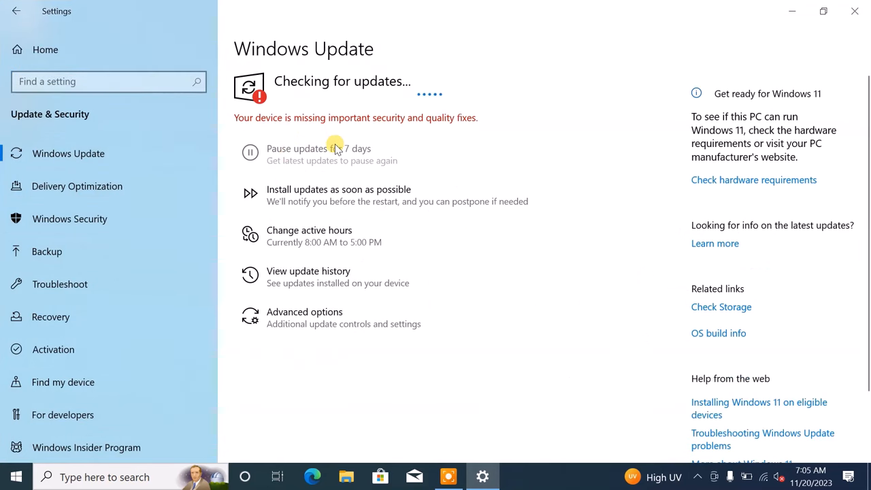
mouse_move(365, 158)
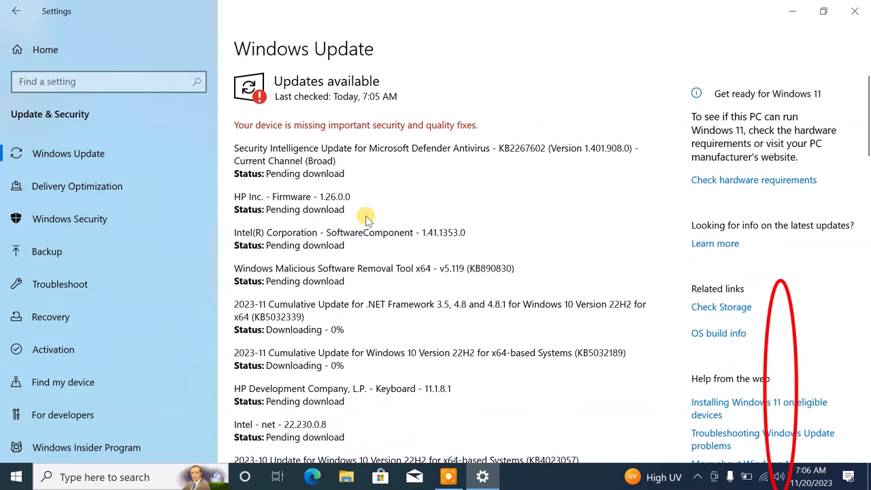
mouse_move(520, 193)
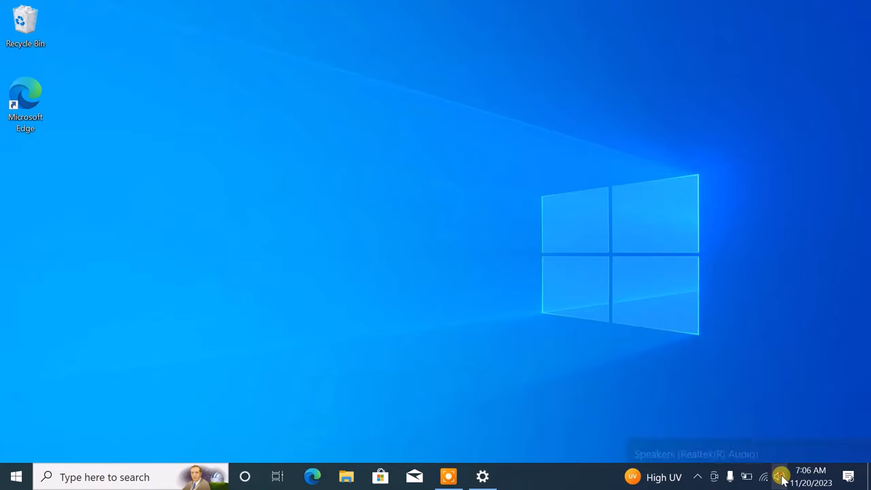
Step: Check the system tray speaker icon shows output as Speakers (Realtek(R) Audio)
left_click(780, 476)
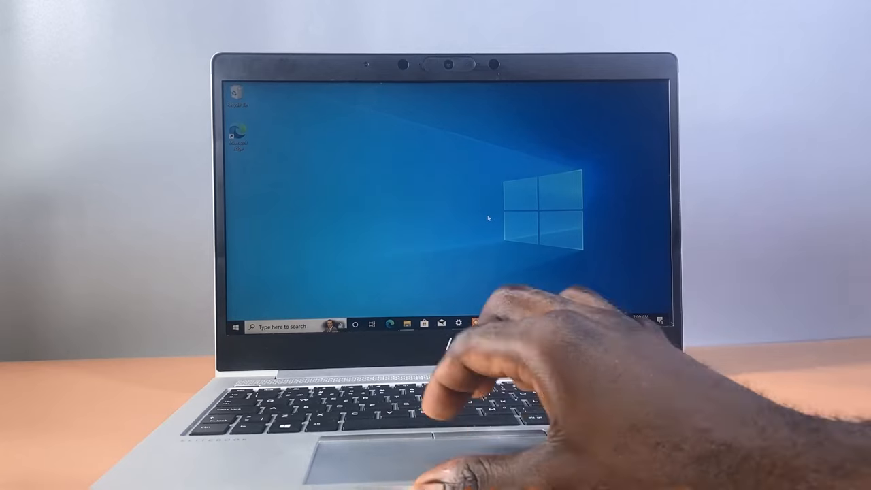
Step: Restart the laptop from the Start menu and wait for the sign-in screen
left_click(234, 325)
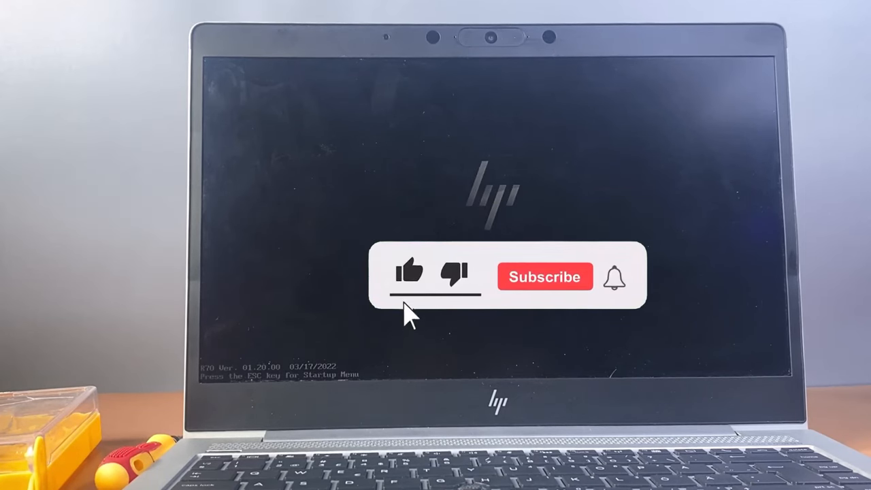
left_click(545, 278)
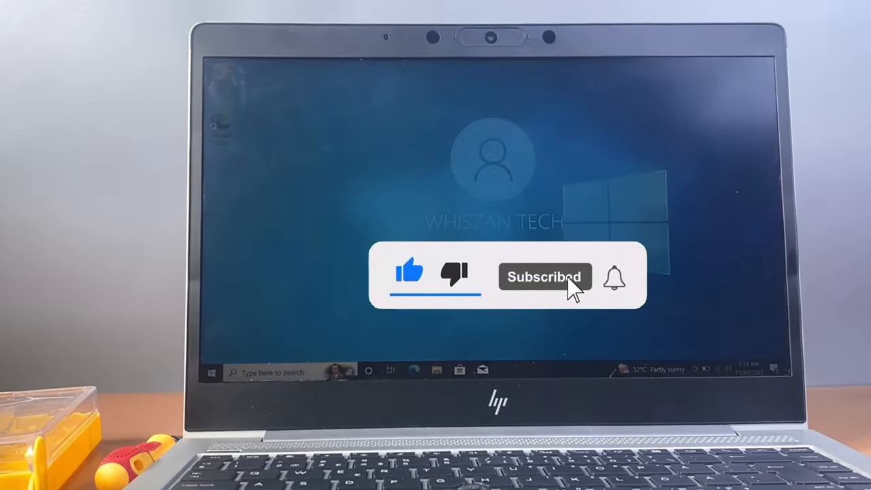